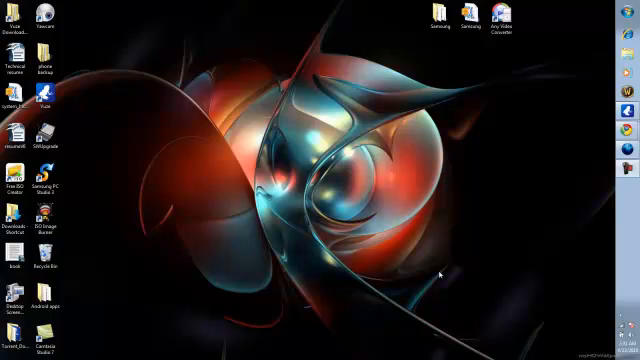
mouse_move(444, 264)
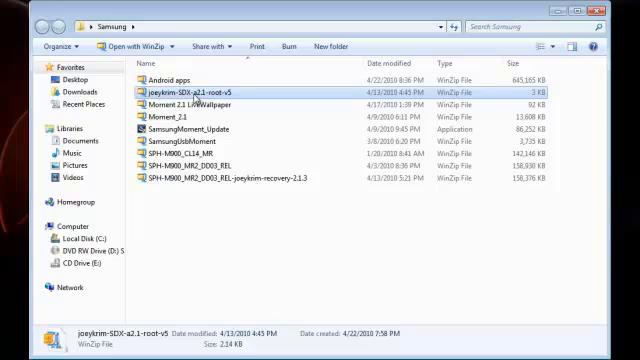
Point out the paxyloom SD card ROM zip, the Samsung Moment updater and the SPH-M900 recovery archive.
click(220, 104)
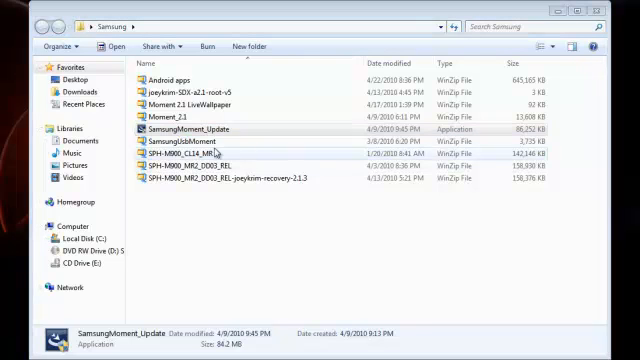
click(208, 144)
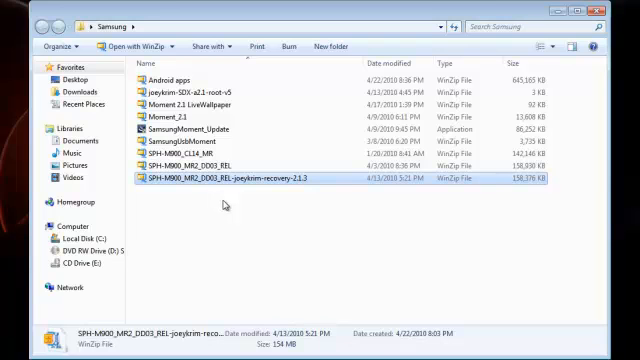
mouse_move(244, 248)
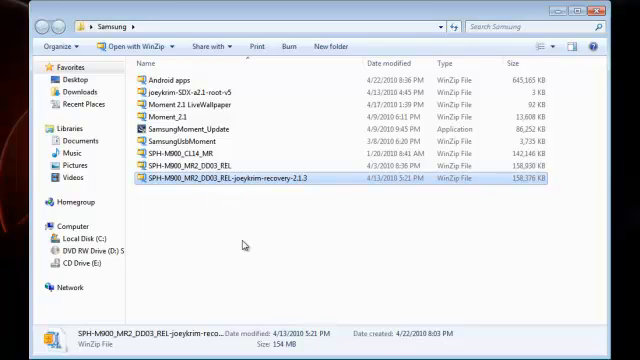
click(16, 356)
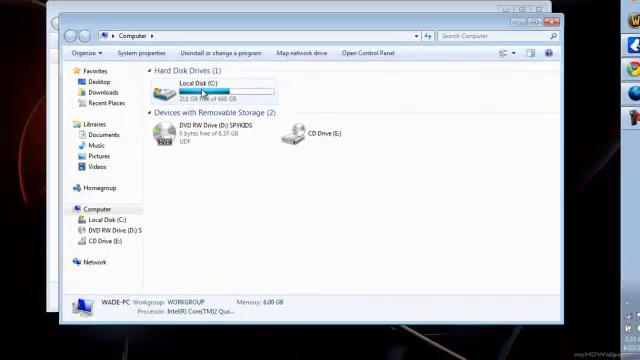
Browse from Local Disk (C:) through Samsung Electronics and SWUpgrade into the inner Models folder.
double_click(200, 84)
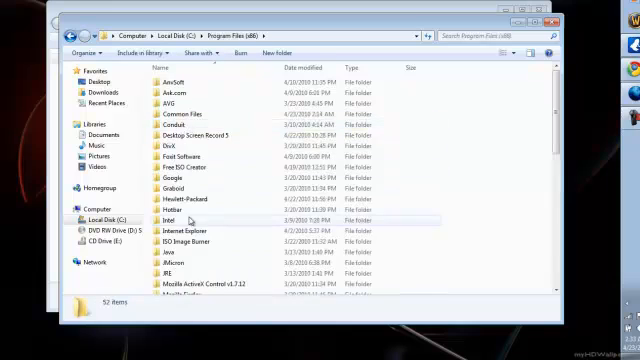
scroll(down, 3)
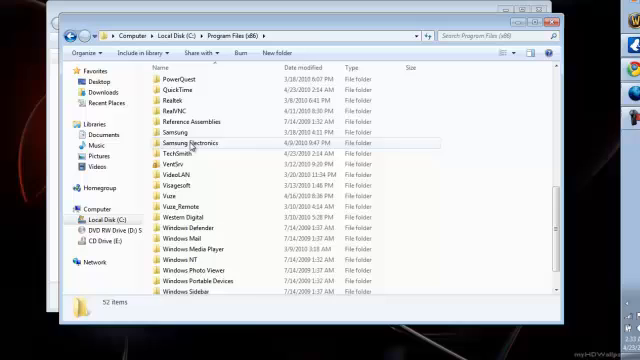
double_click(180, 144)
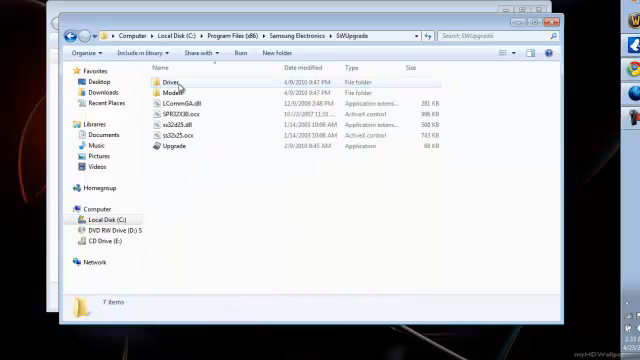
double_click(176, 84)
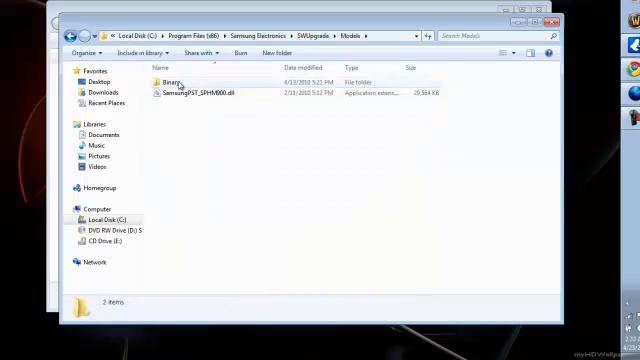
double_click(160, 78)
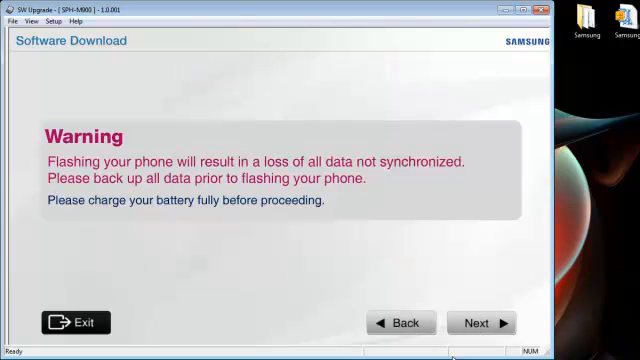
Continue past the data-loss warning and the battery removal step.
click(484, 322)
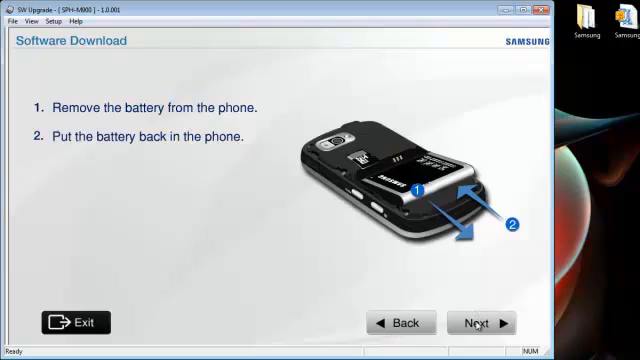
click(480, 322)
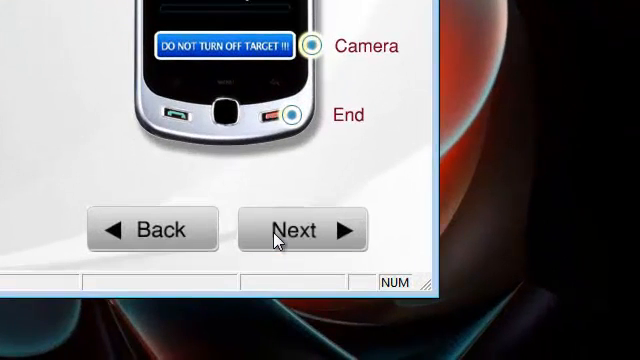
Advance past the key-hold page, then step back to re-read the battery instructions.
click(304, 228)
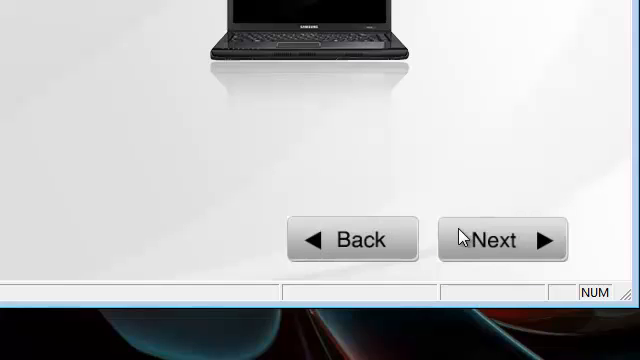
click(500, 240)
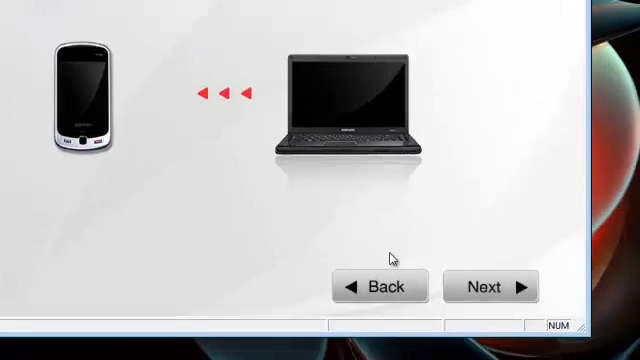
click(492, 286)
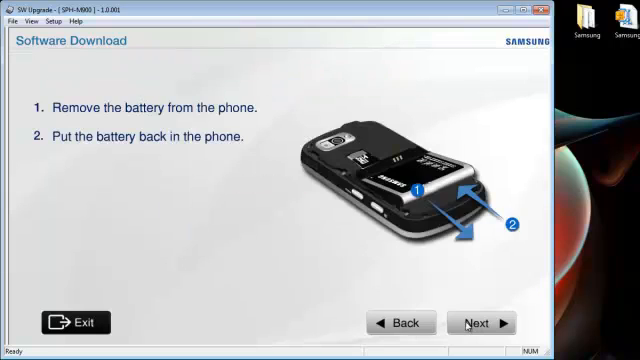
Go forward through the key-hold and USB cable steps to the Start Software Download page.
click(480, 322)
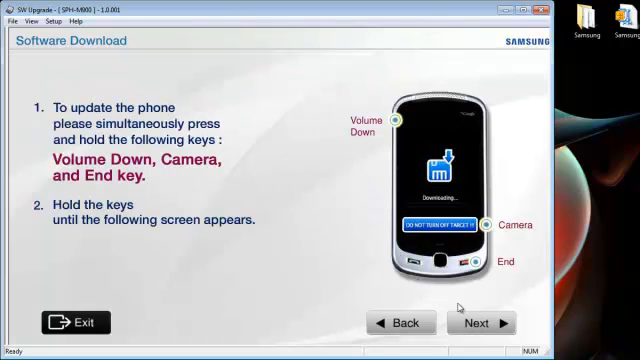
click(478, 322)
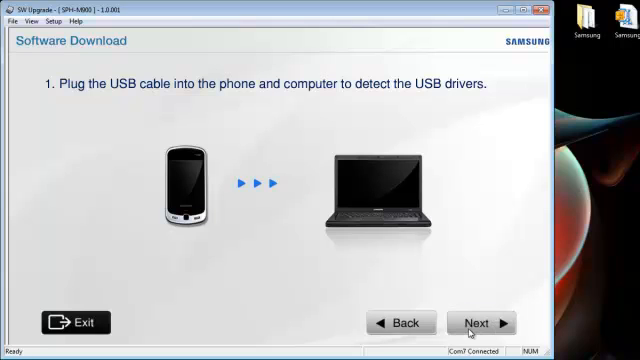
click(480, 322)
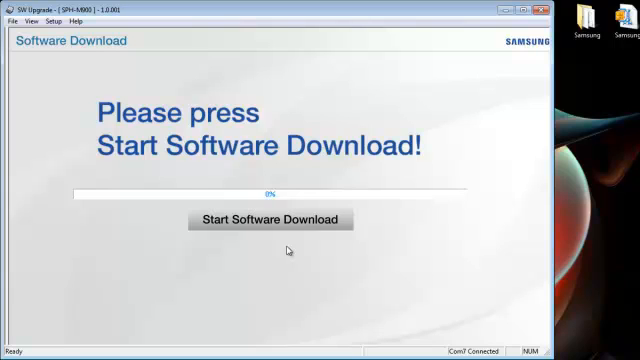
mouse_move(278, 136)
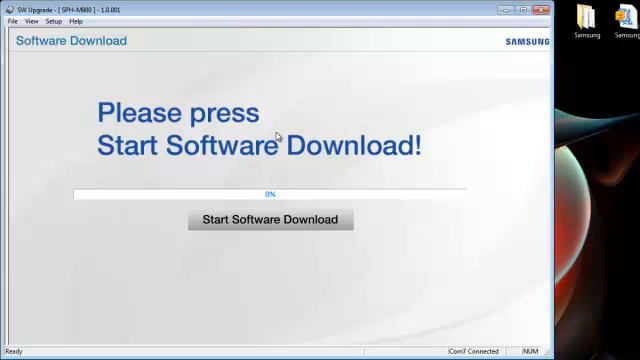
Start flashing the software so 'Updating Do Not Disconnect!' appears with its progress bar.
click(272, 218)
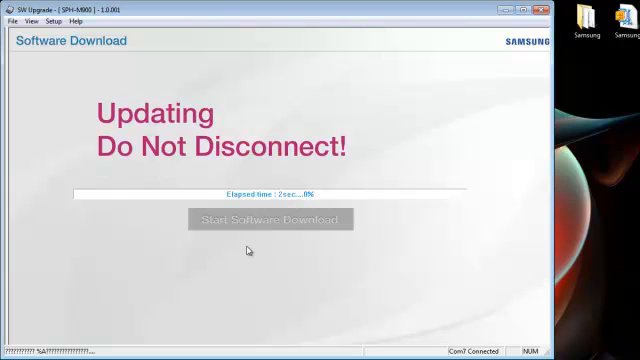
mouse_move(308, 256)
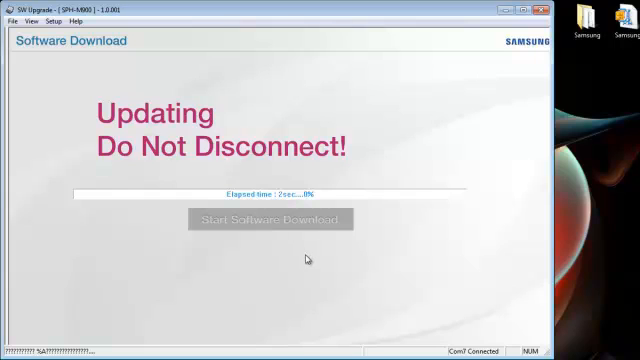